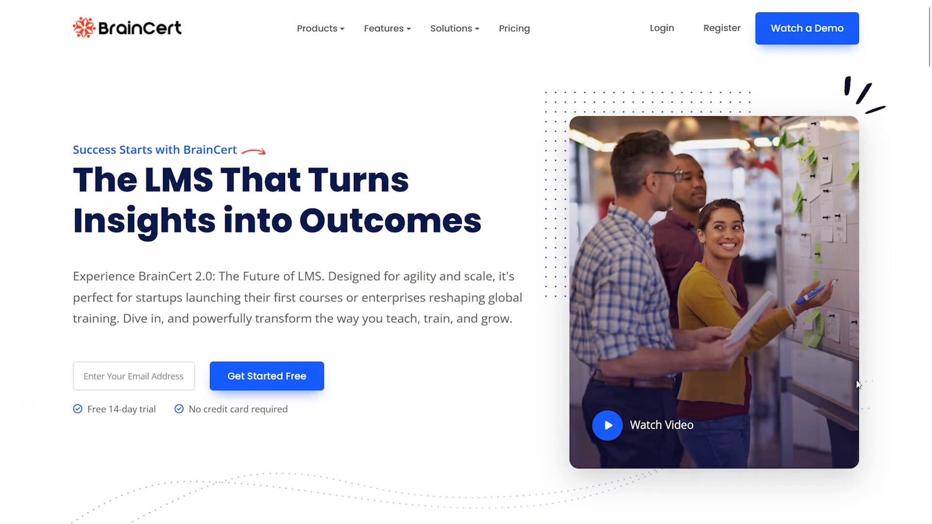
Go to Schedule Class under Products > Virtual Classroom in the sidebar.
scroll(down, 3)
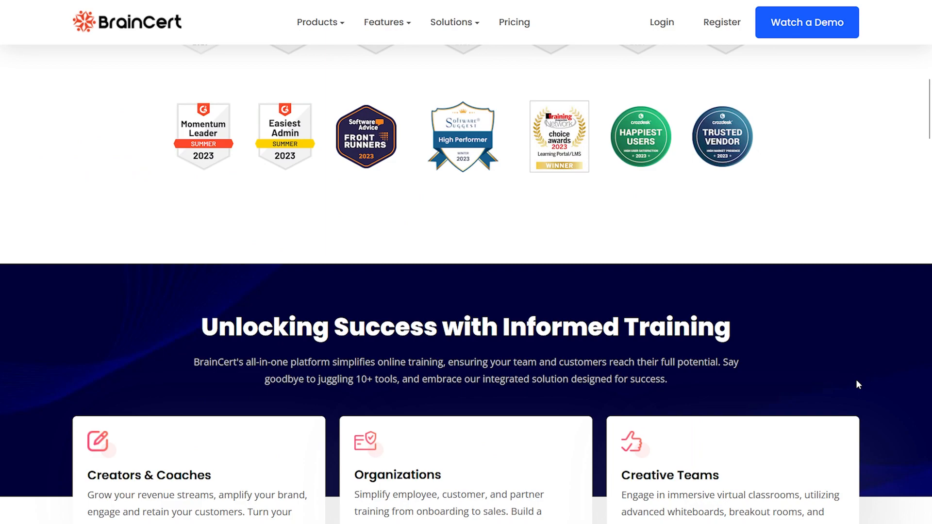
scroll(down, 3)
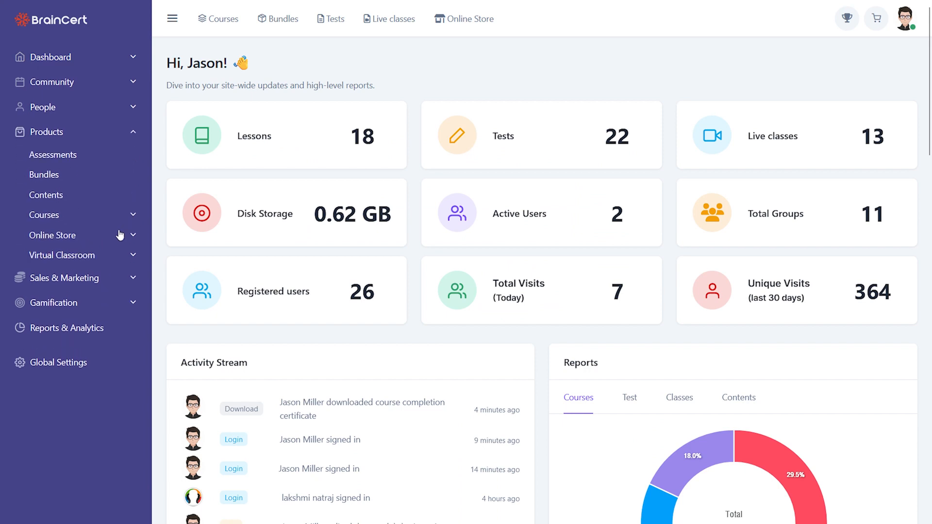
click(61, 255)
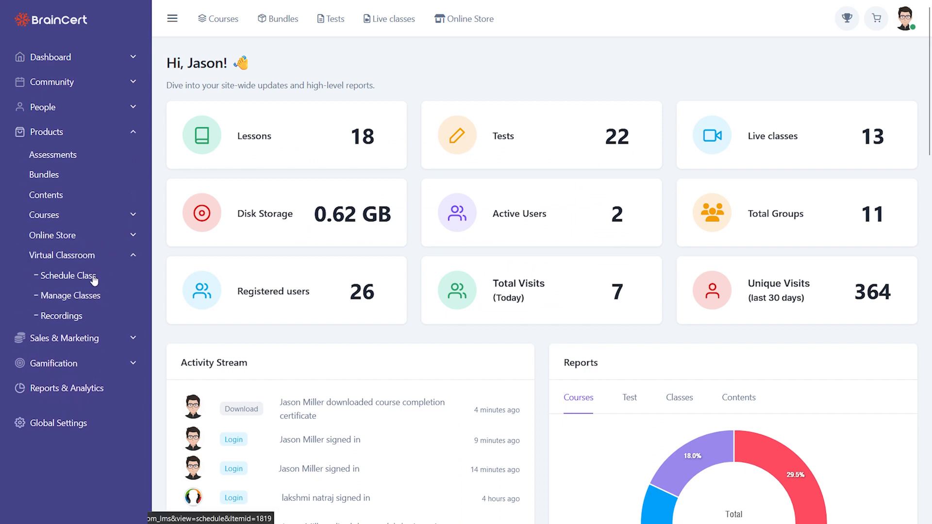
click(69, 274)
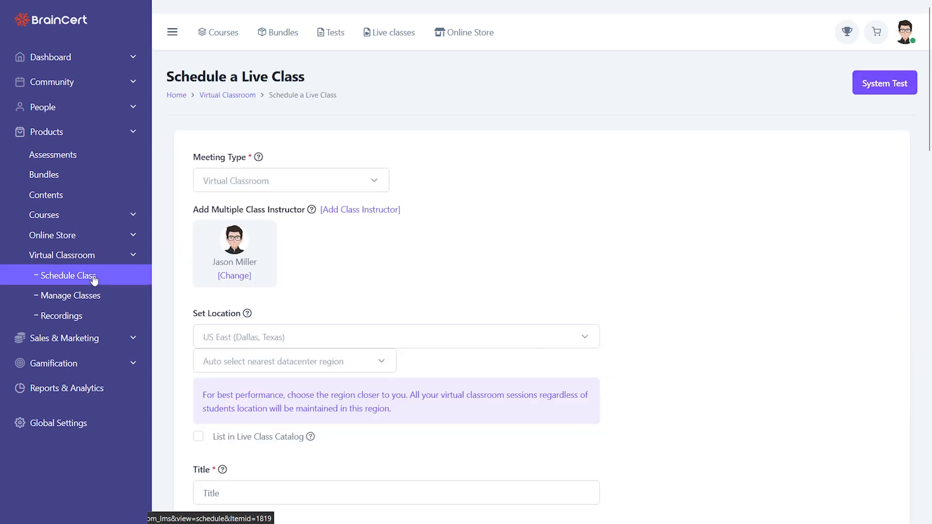
Keep Virtual Classroom as meeting type and Auto select nearest datacenter as region.
click(290, 180)
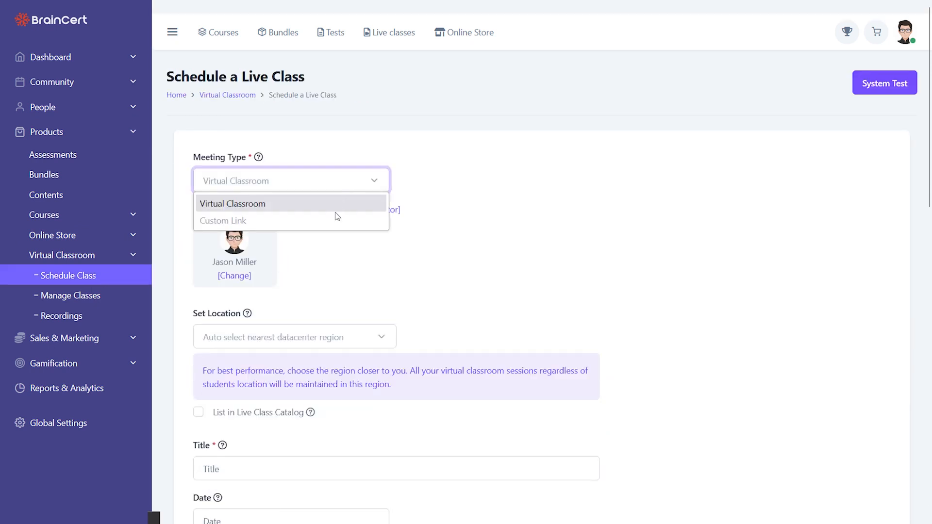
click(232, 203)
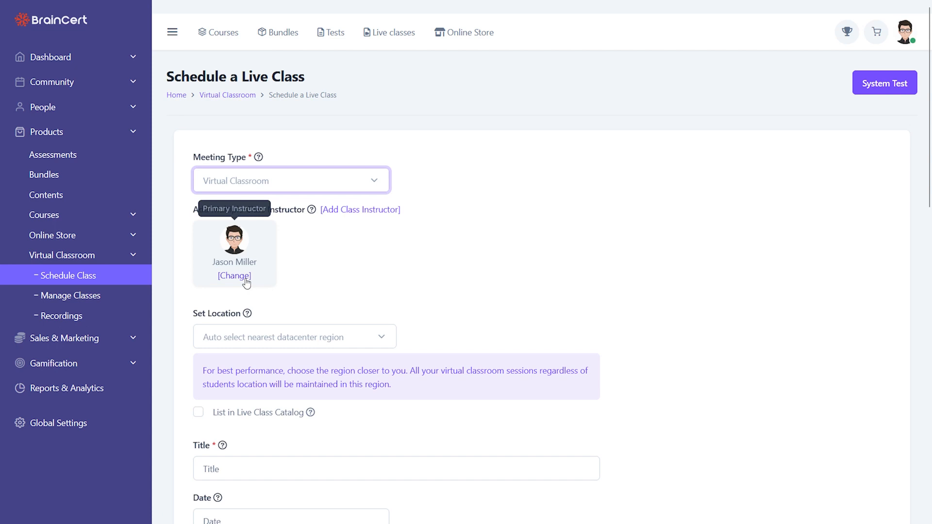
click(293, 337)
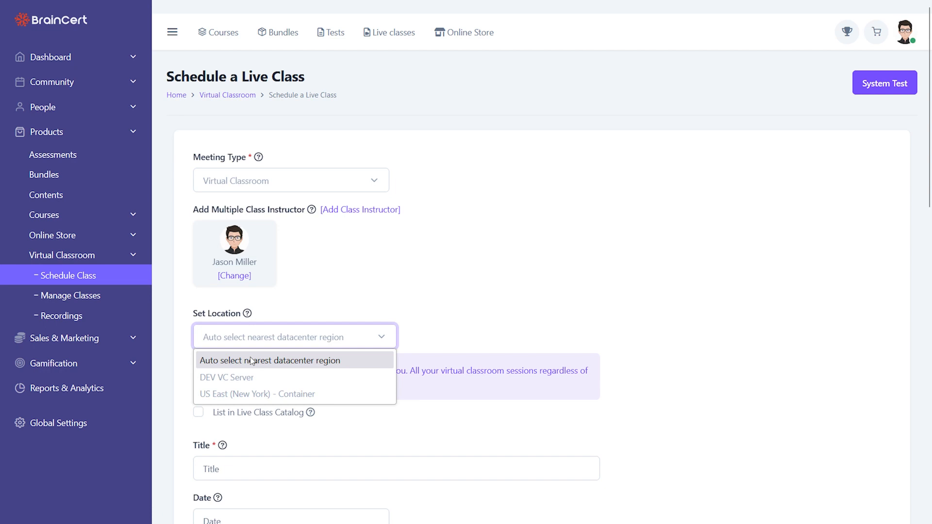
click(272, 360)
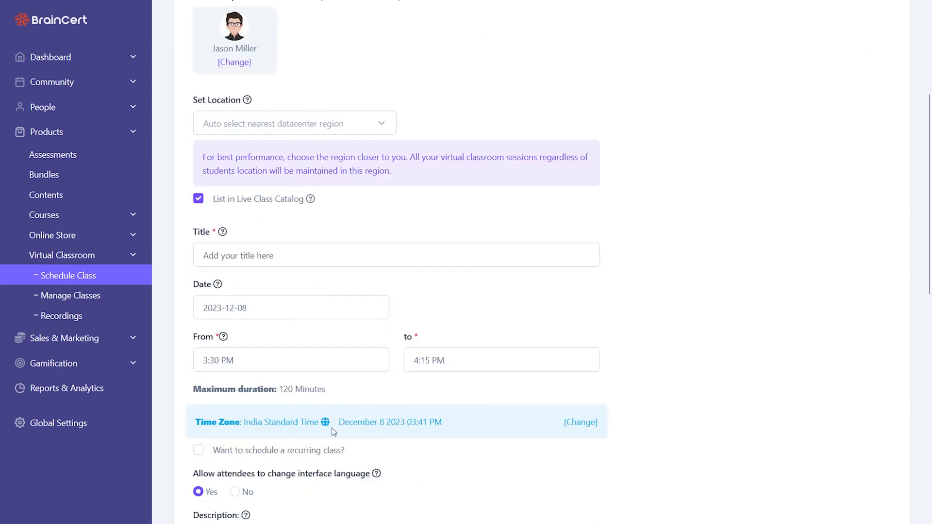
Make the class recurring, ending after 30 classes, with forced interface language.
click(198, 449)
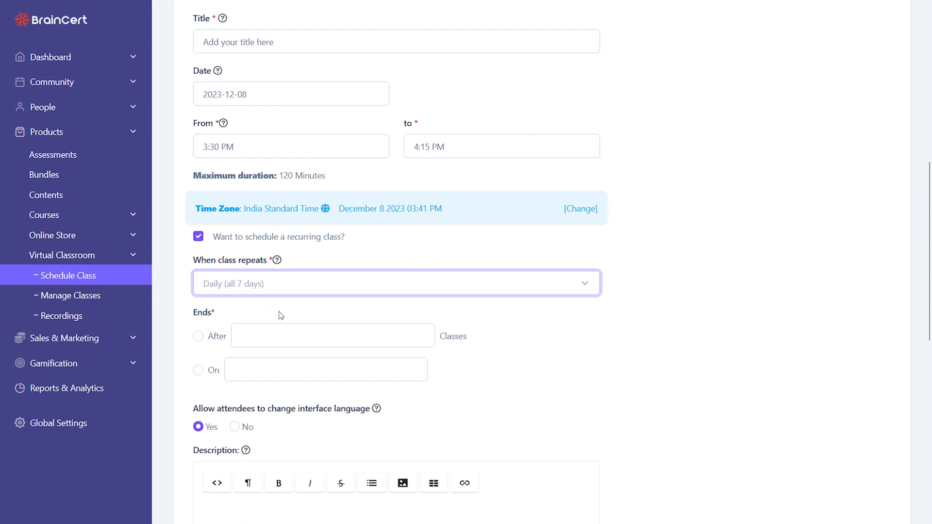
text(30)
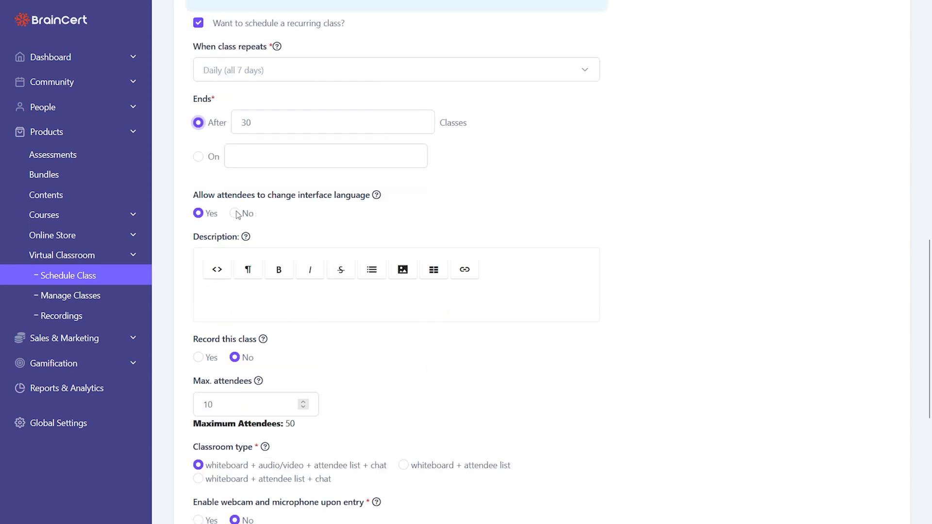
click(234, 213)
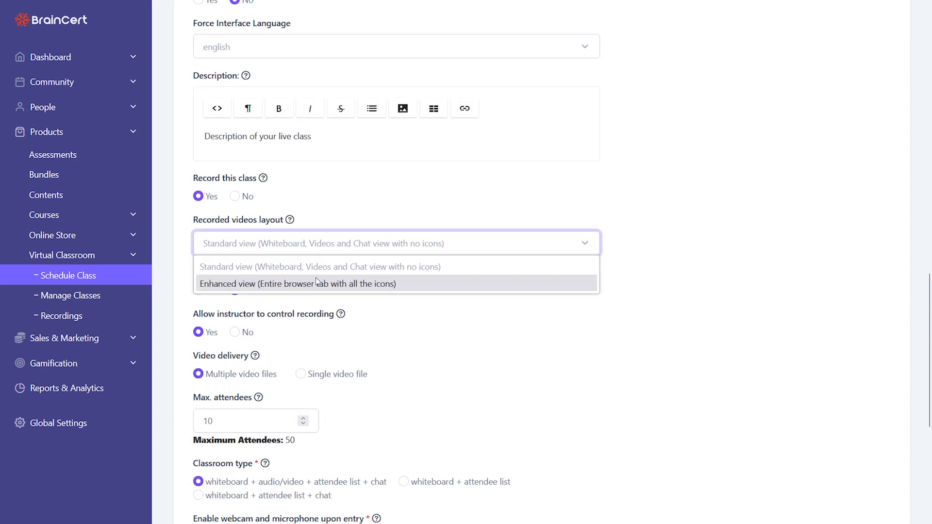
Record in enhanced view as a single video file and allow private chat.
click(298, 284)
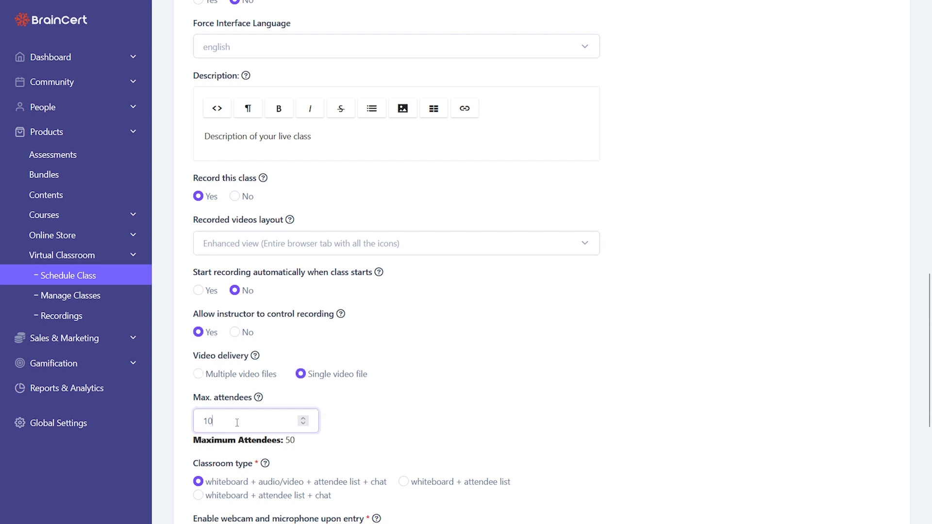
click(404, 267)
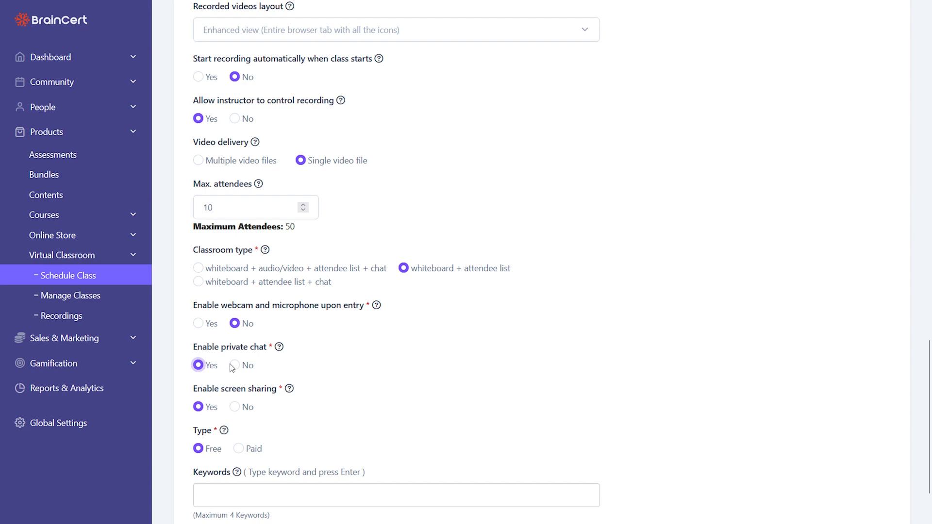
click(239, 322)
text(Key)
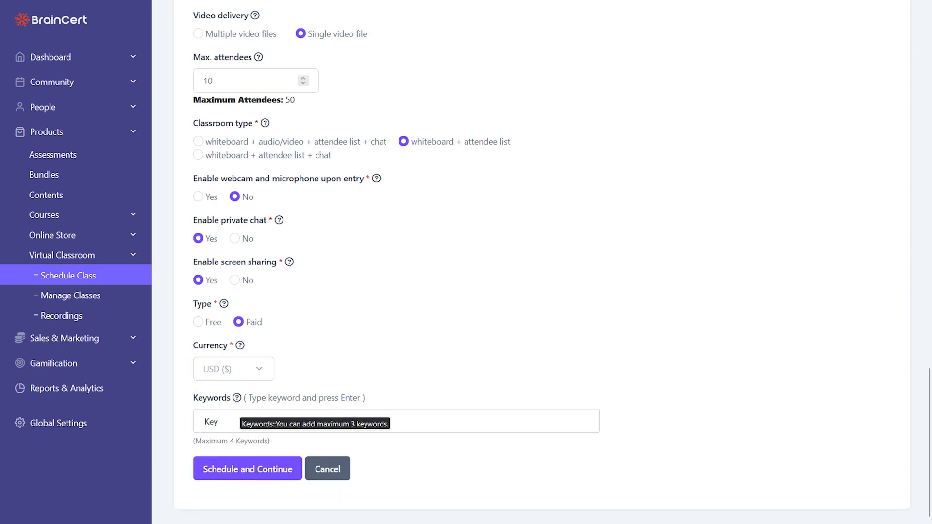
click(69, 295)
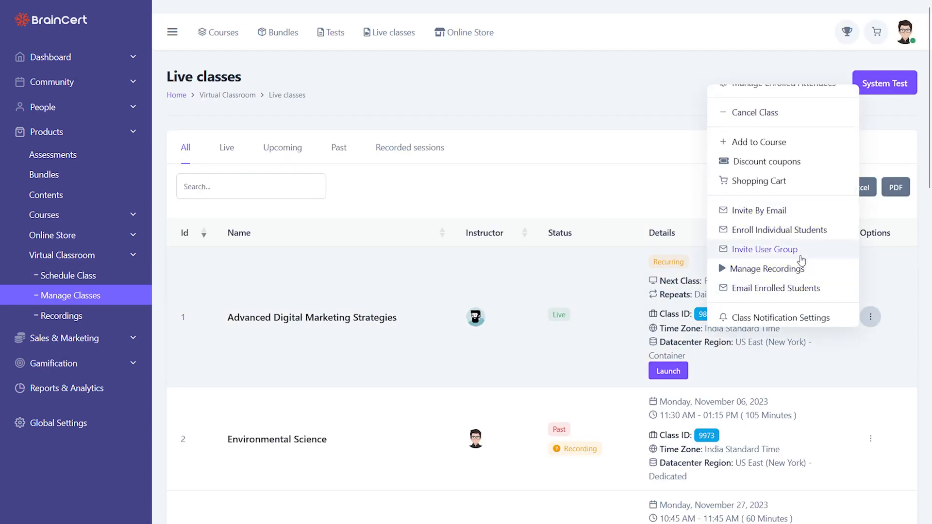
Launch the Advanced Digital Marketing Strategies class now from its class page.
click(764, 249)
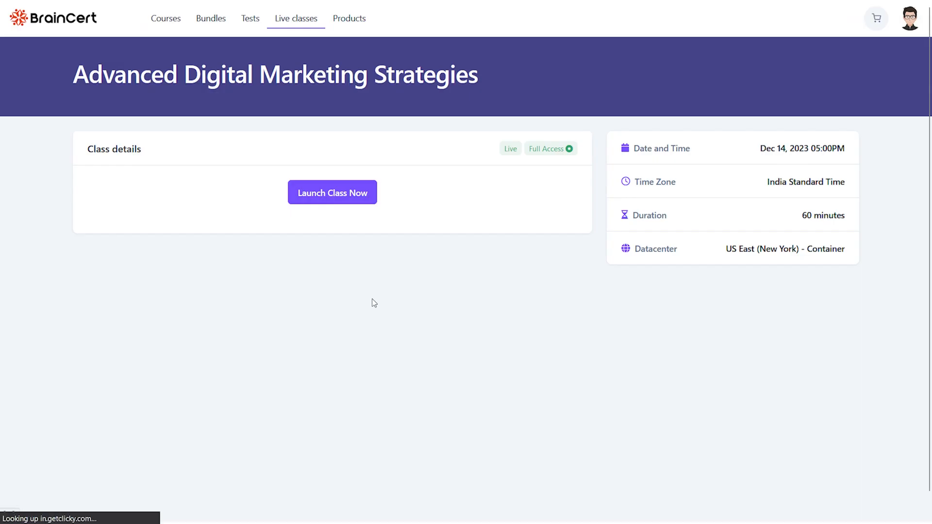
click(332, 193)
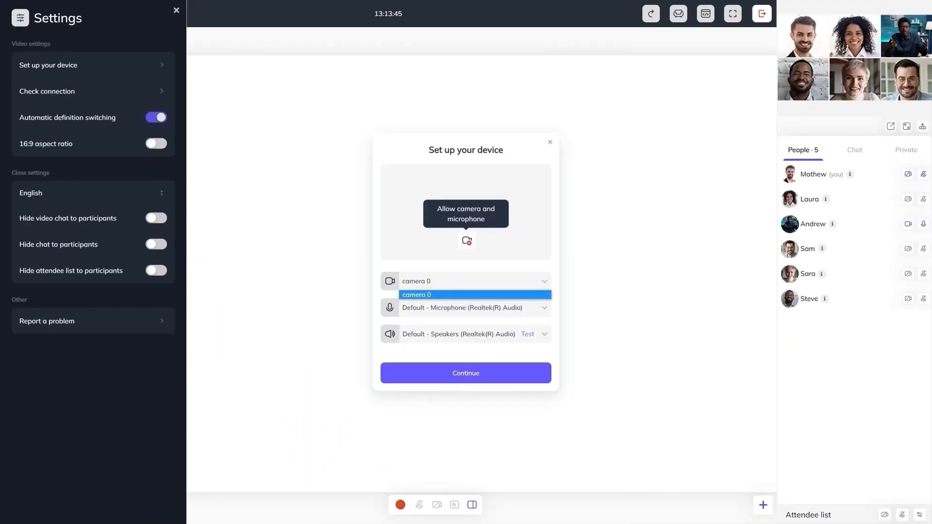
Choose camera 0 as the video device and run the connection quality check.
click(46, 91)
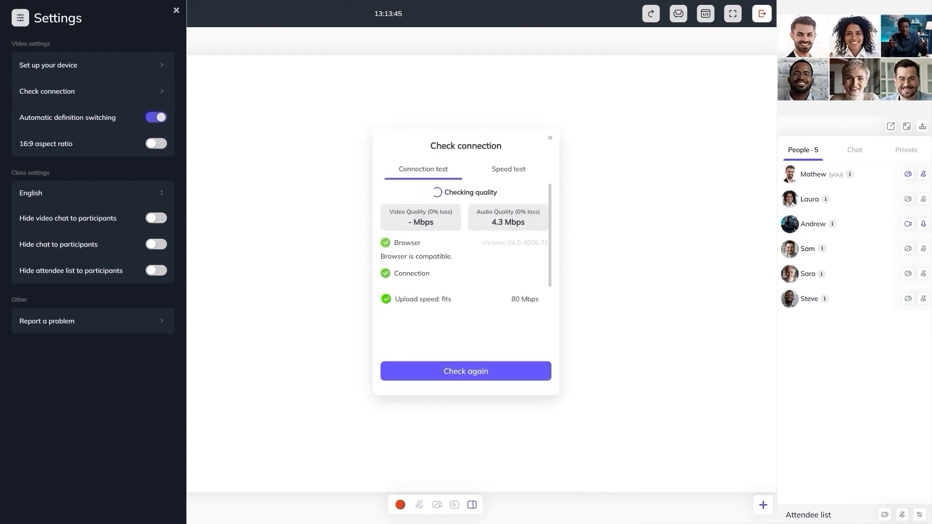
click(508, 169)
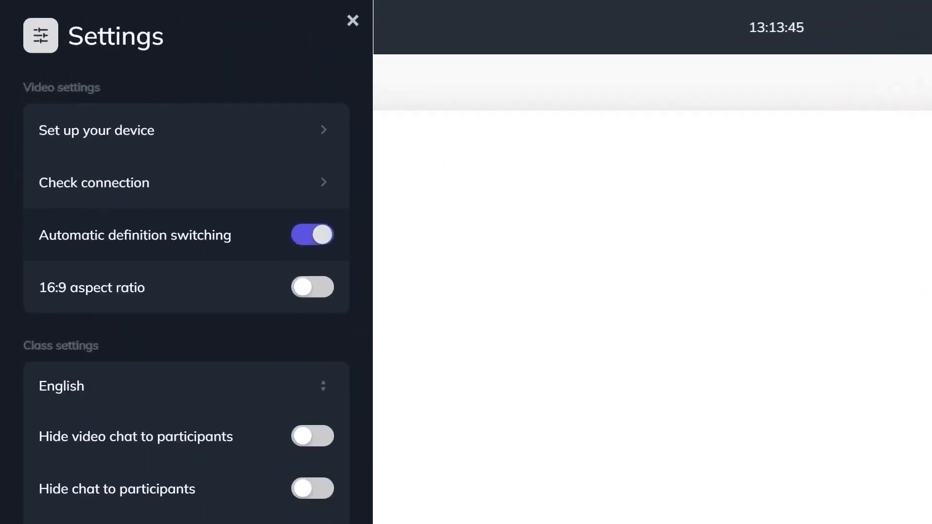
Disable automatic definition switching, try Low and Standard, then settle on High definition.
click(311, 234)
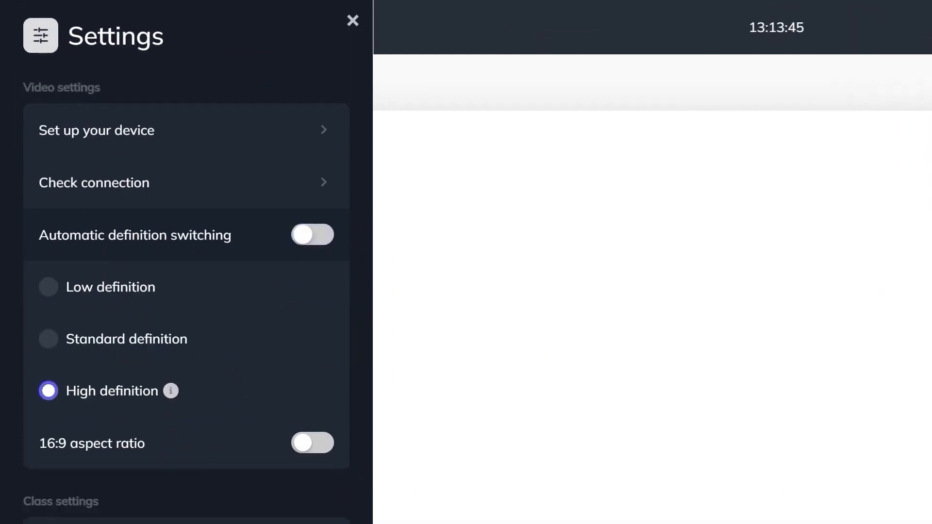
click(48, 287)
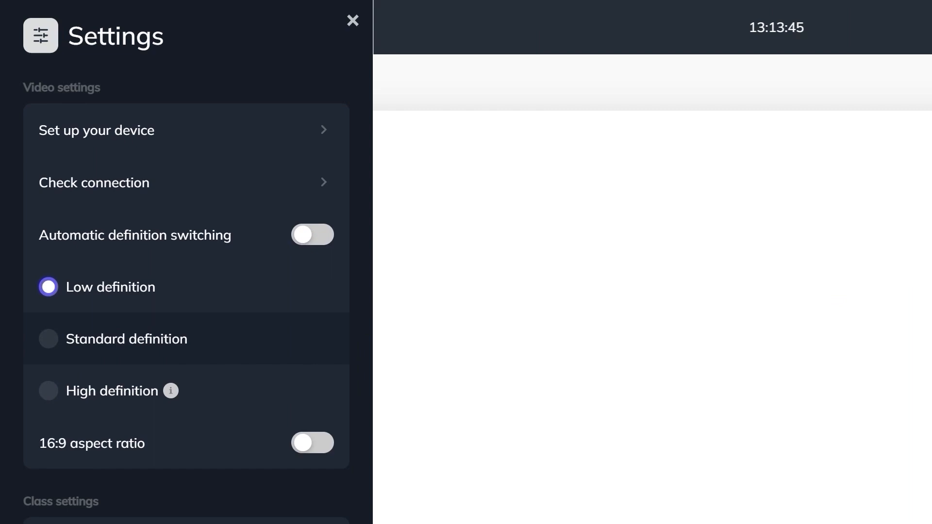
click(48, 338)
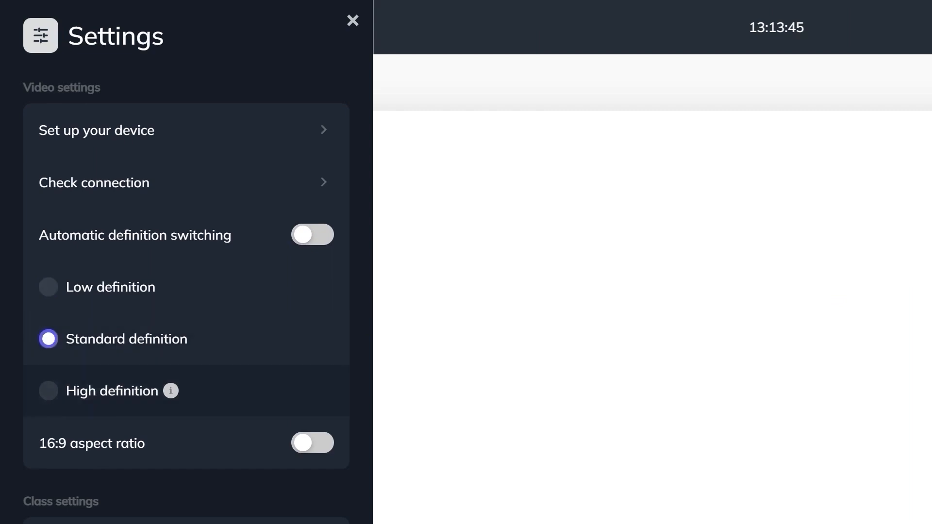
click(48, 390)
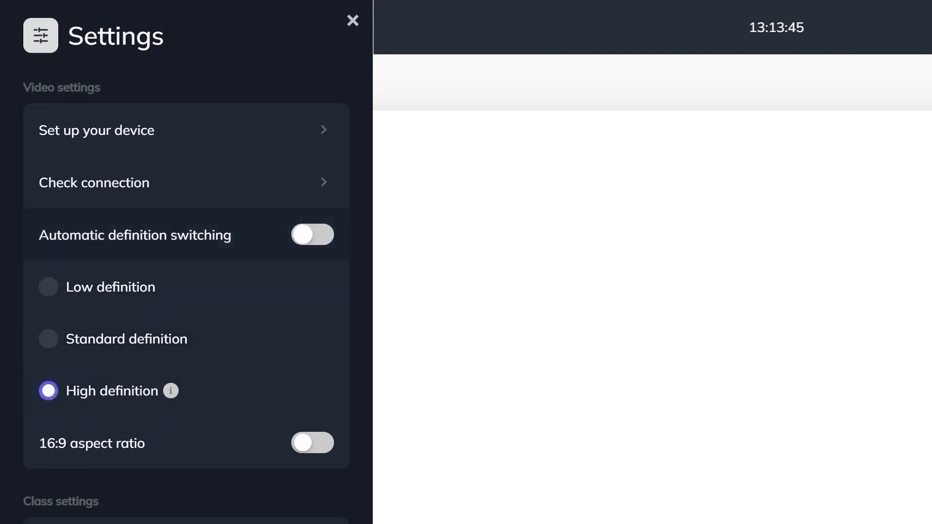
click(311, 234)
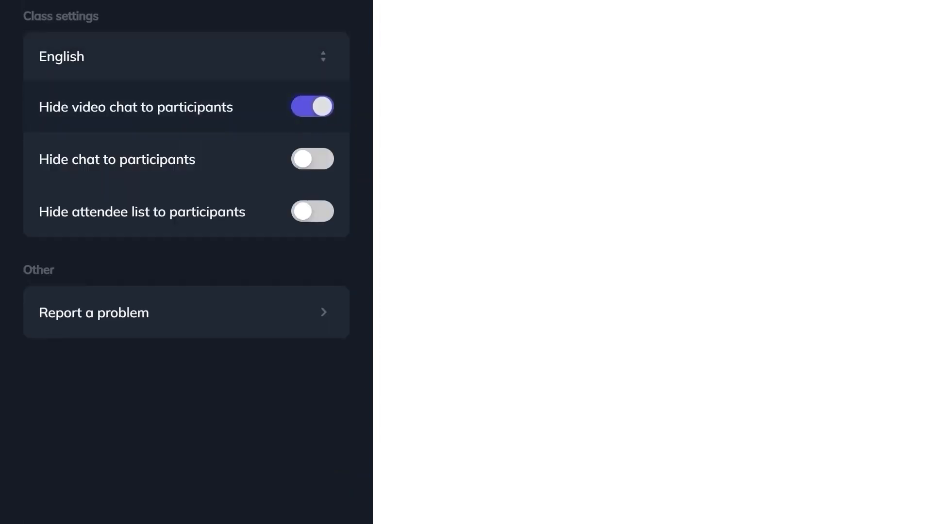
Toggle Hide video chat back off and start reporting a problem.
click(311, 107)
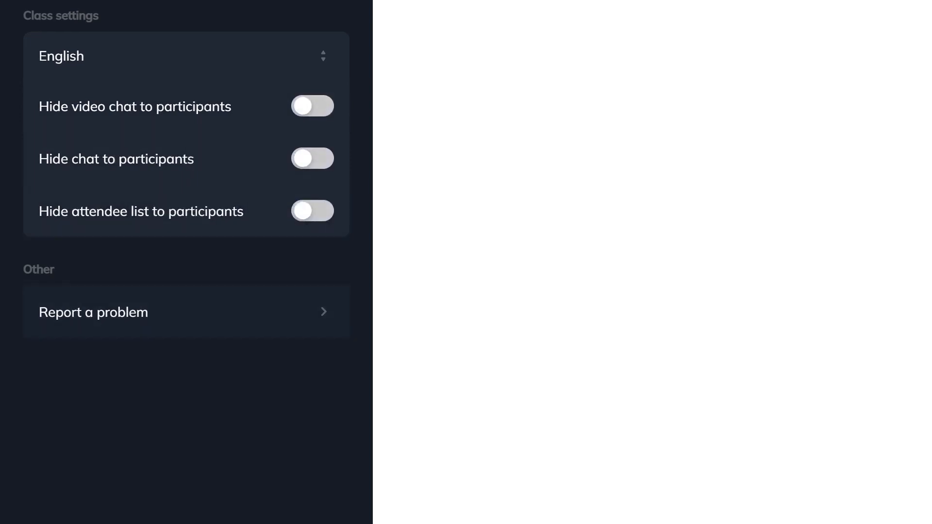
click(93, 312)
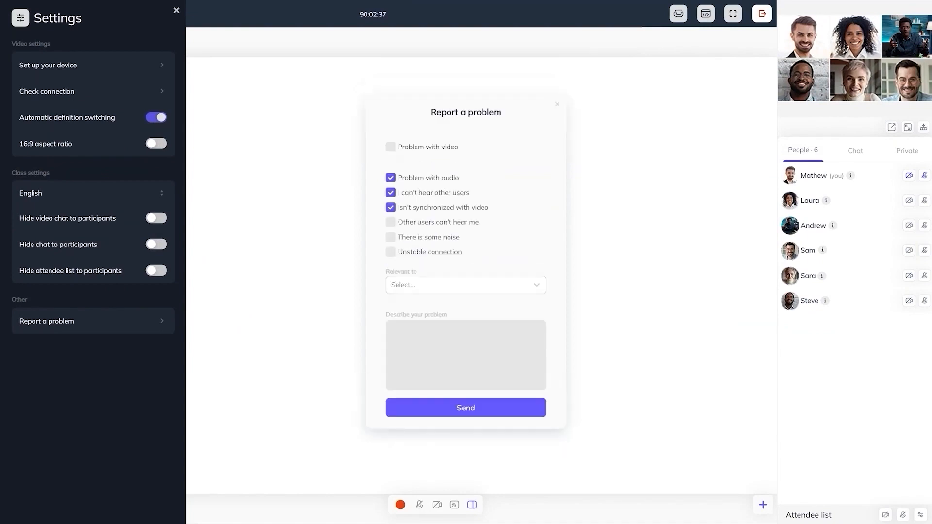
Send the audio problem report: can't hear others, not synchronized with video.
click(465, 285)
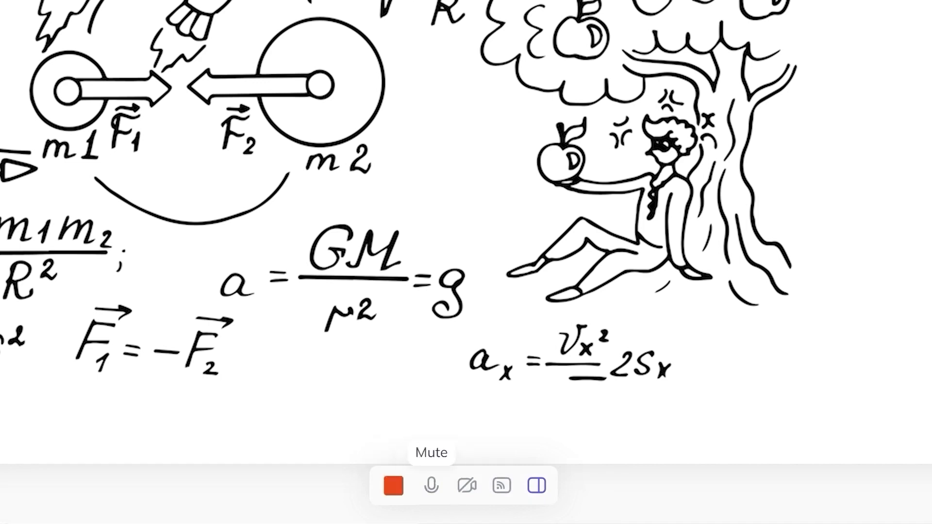
mouse_move(466, 485)
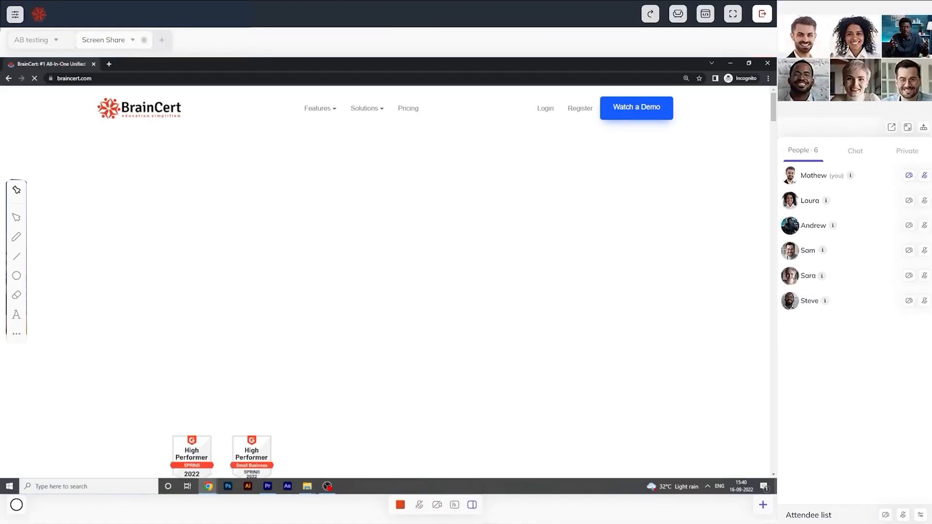
On the Line Tools board, pick the text tool and bring up the LaTeX tool from more tools.
scroll(down, 3)
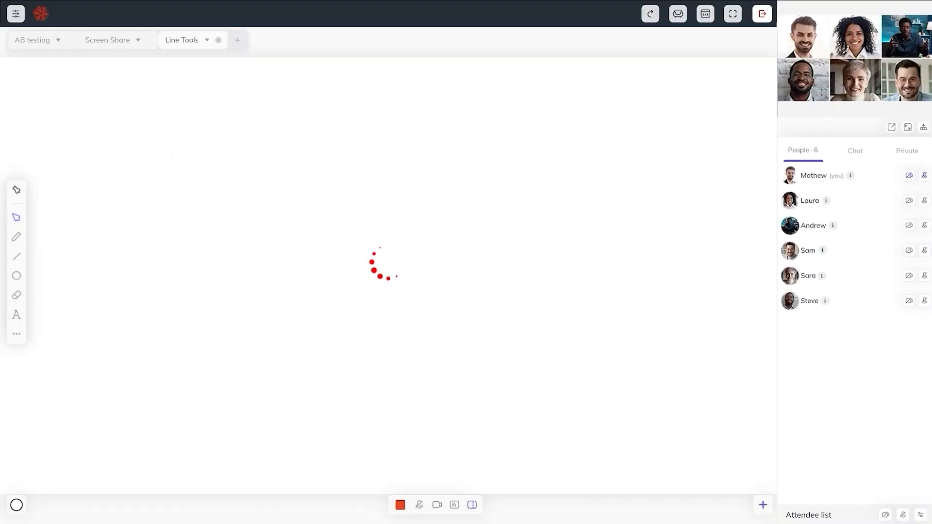
click(16, 315)
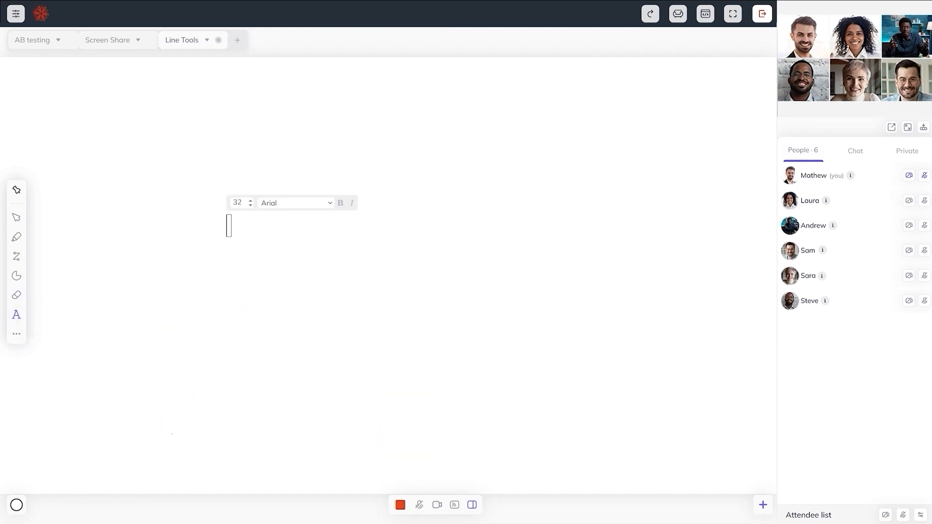
click(17, 333)
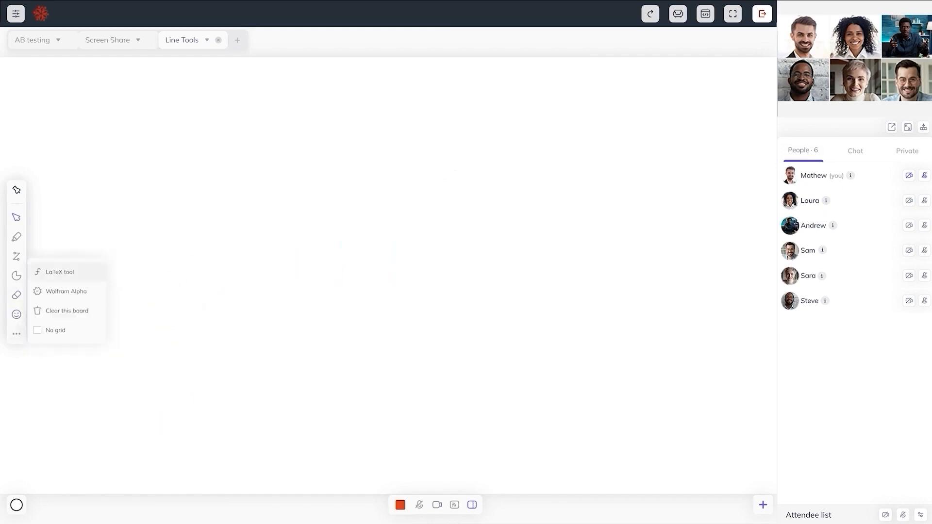
click(59, 271)
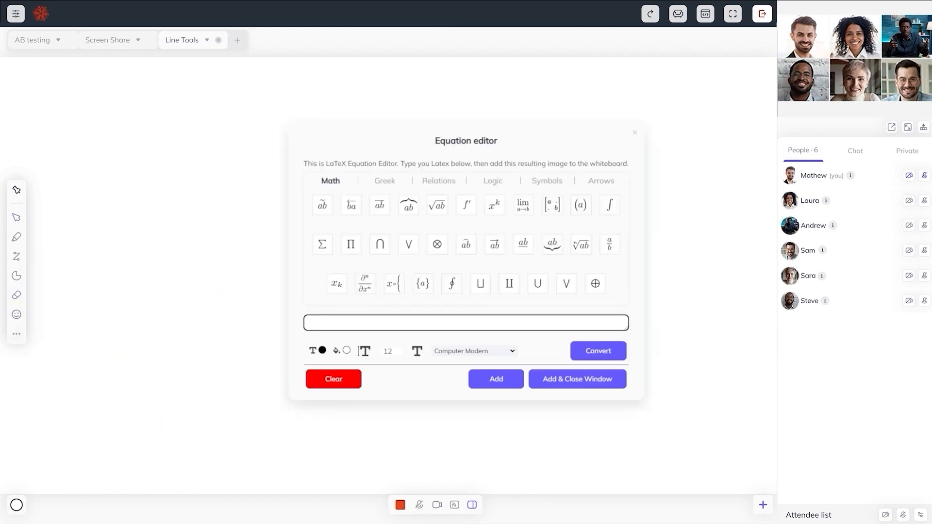
Convert (a+b)^2 = a^2 + b^2 + 2ab to a rendered equation and add it to the board.
text((a+b)^2 = a^2 + b^2 + 2ab)
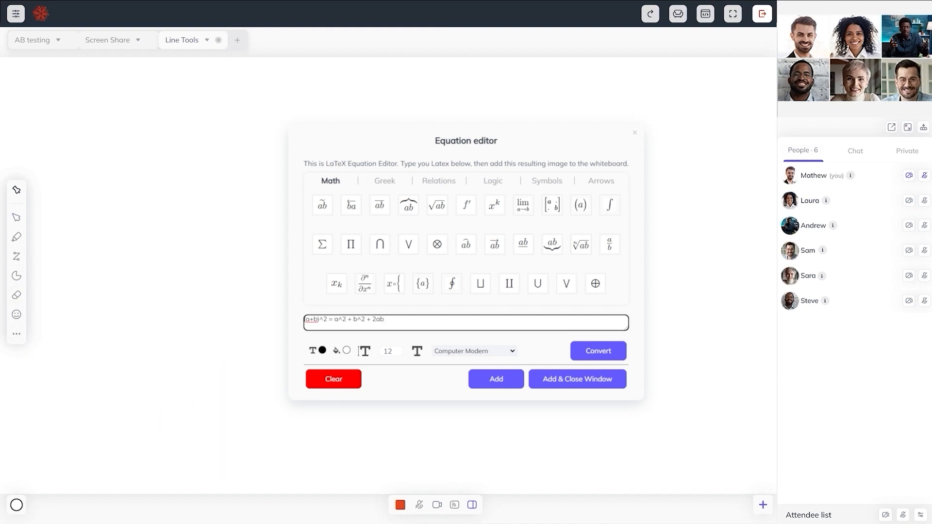
click(596, 350)
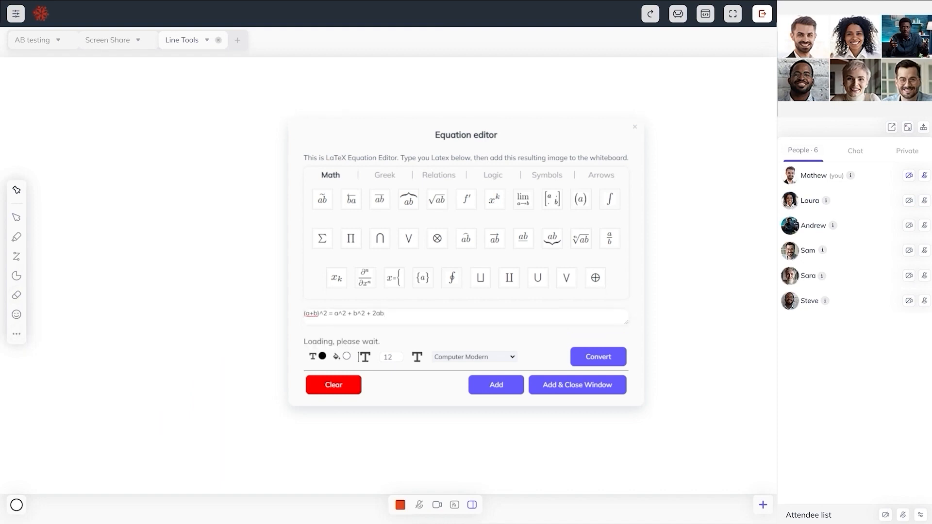
click(596, 356)
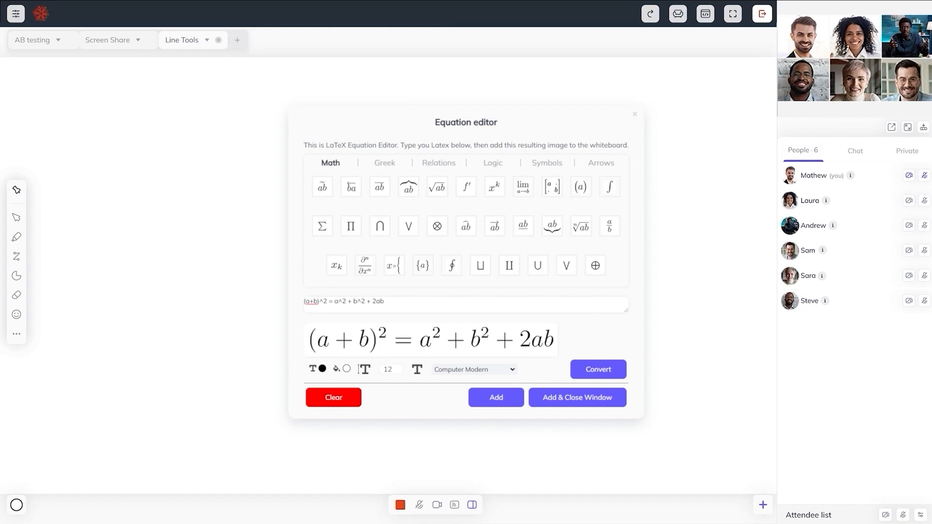
click(17, 333)
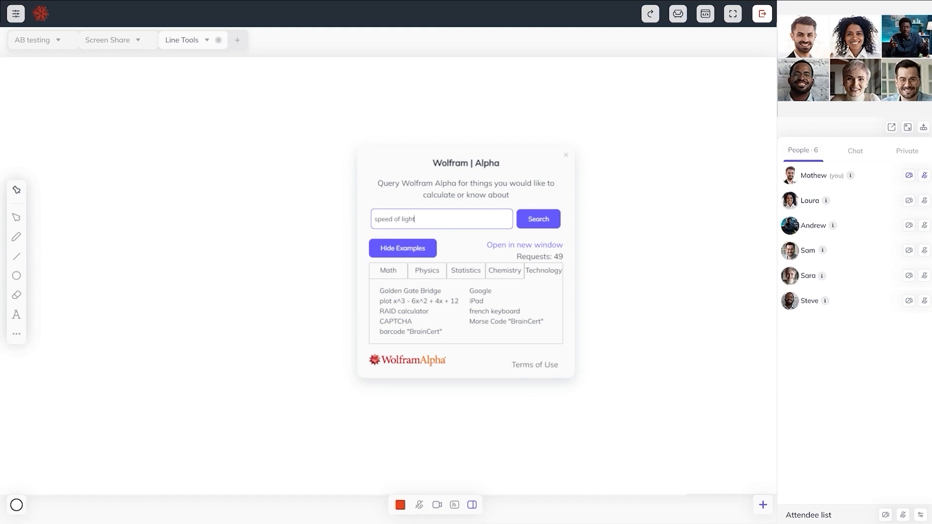
Search Wolfram Alpha for 'speed of light'.
click(537, 219)
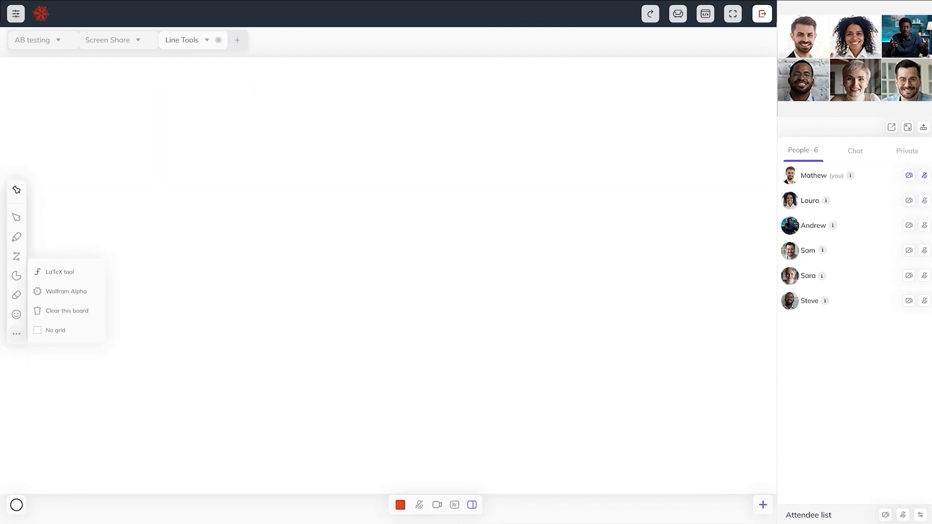
Give the board lined, then grid, then millimetre paper backgrounds.
click(55, 330)
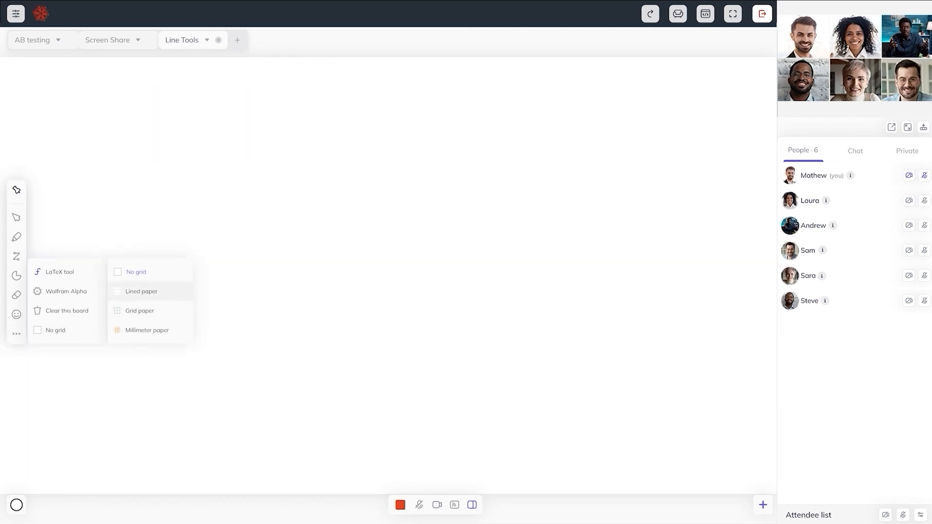
click(141, 291)
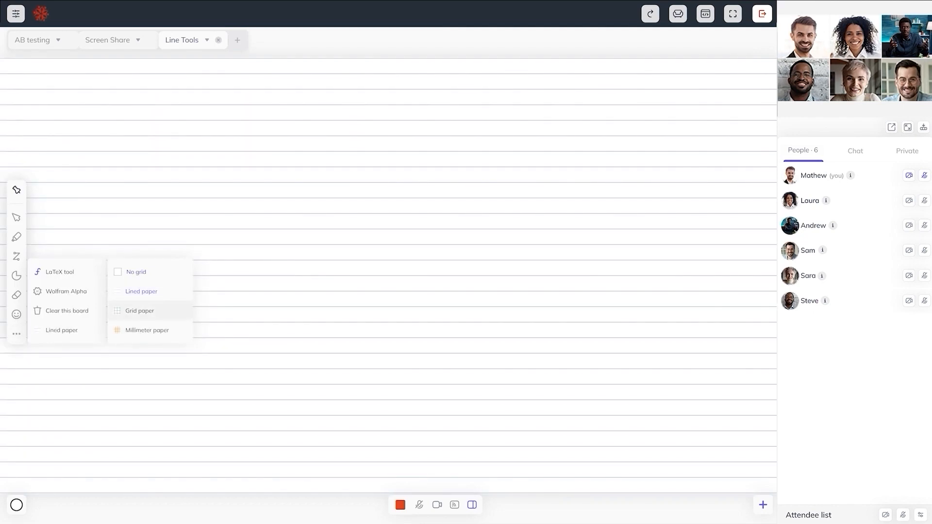
click(139, 311)
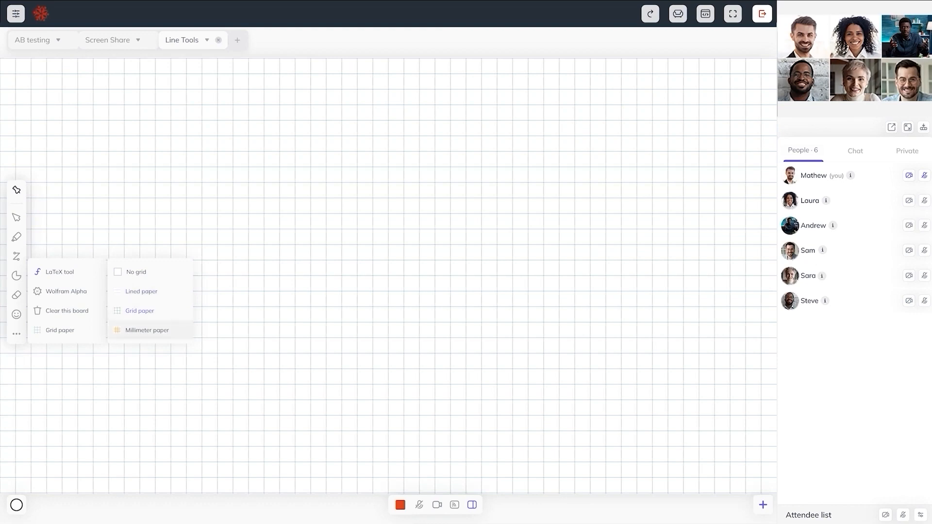
click(146, 330)
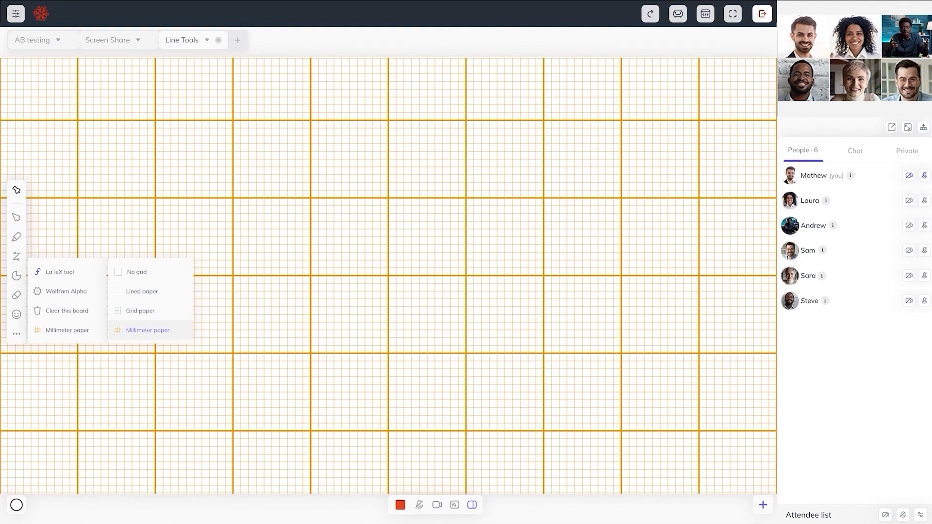
Clear the whole board and confirm, leaving it blank white.
click(67, 311)
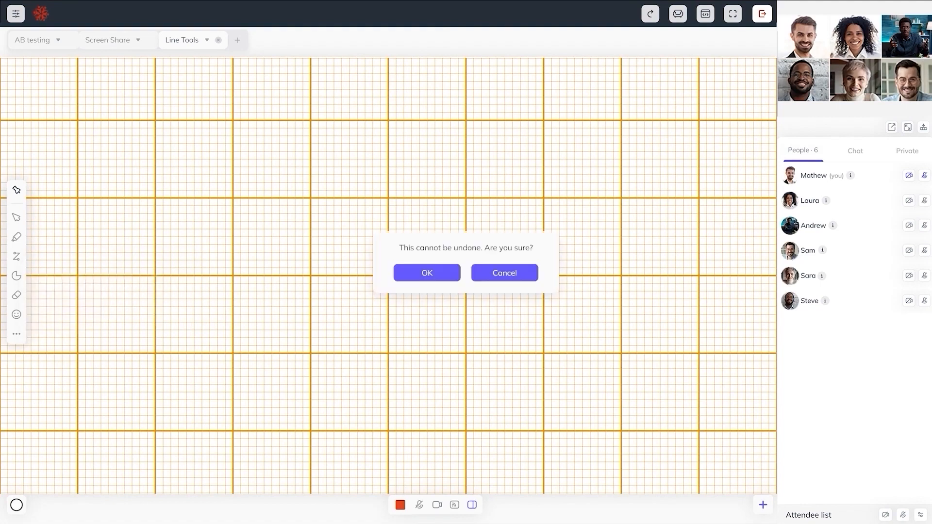
click(426, 272)
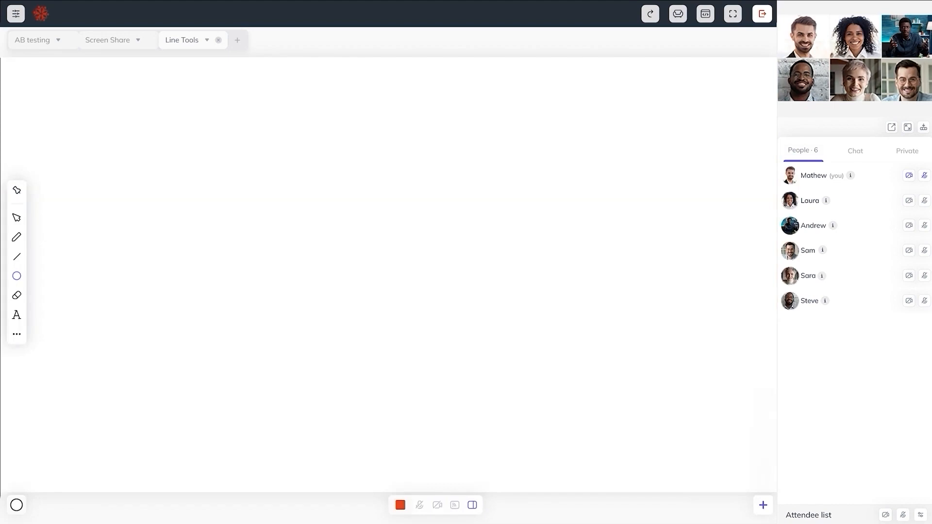
click(676, 13)
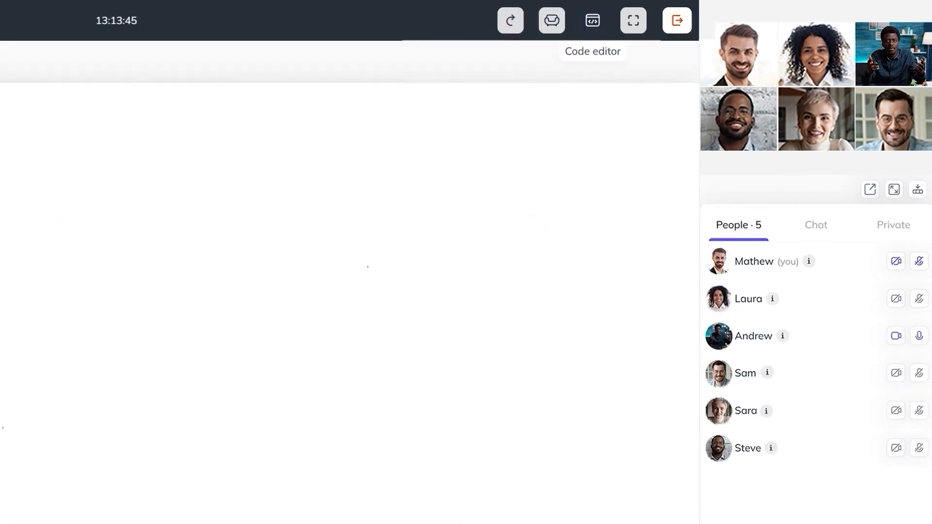
Show the PHP Hello World code in the shared code editor and choose its language.
click(591, 20)
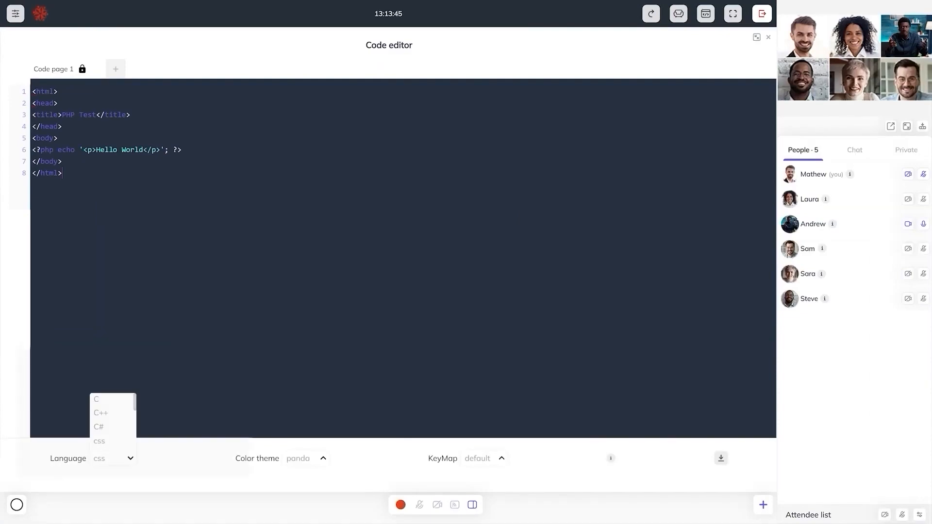
click(113, 458)
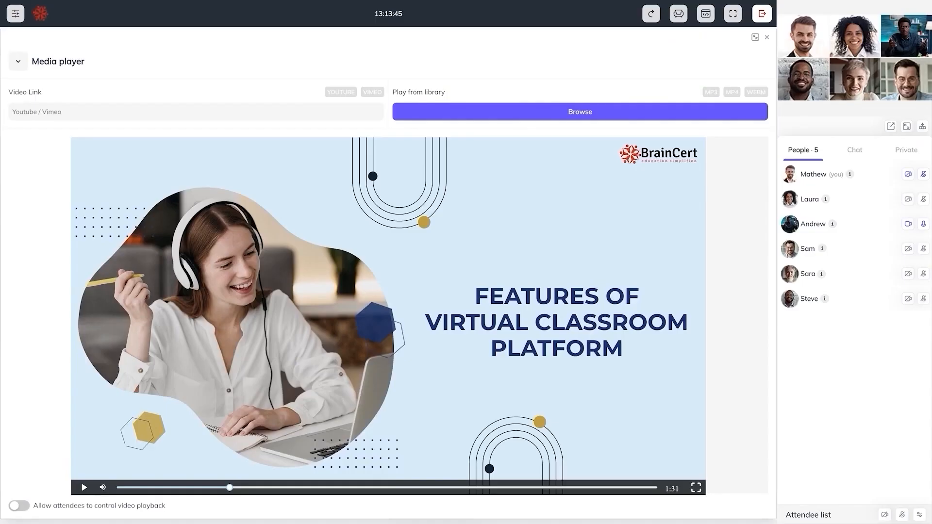
Add the Google Doc 'Enhanced LMS To Support Student Learning' from the + menu.
click(578, 112)
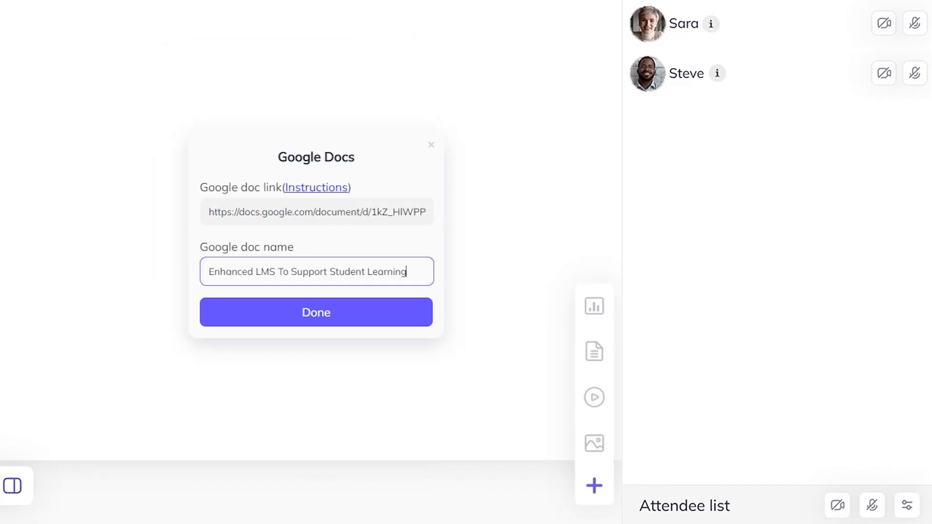
click(315, 311)
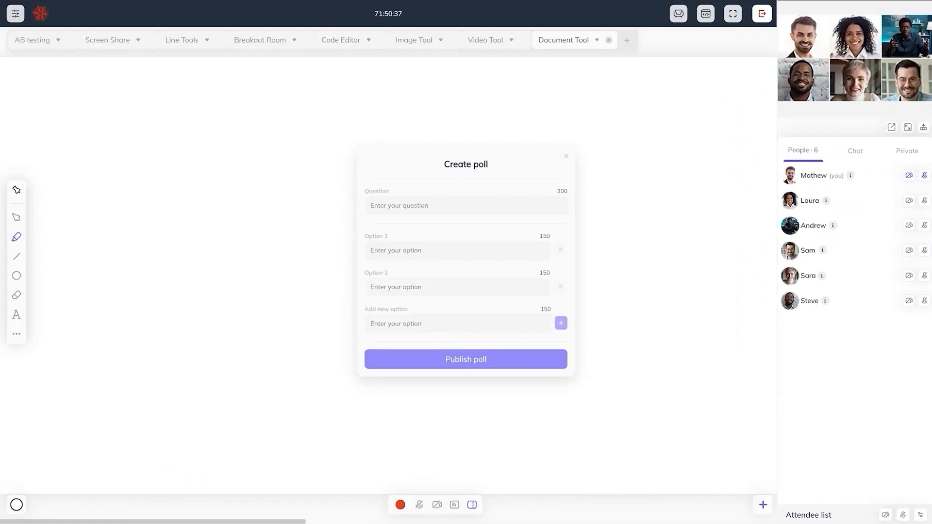
Publish the True/False poll about Charles Babbage and close its results.
click(464, 359)
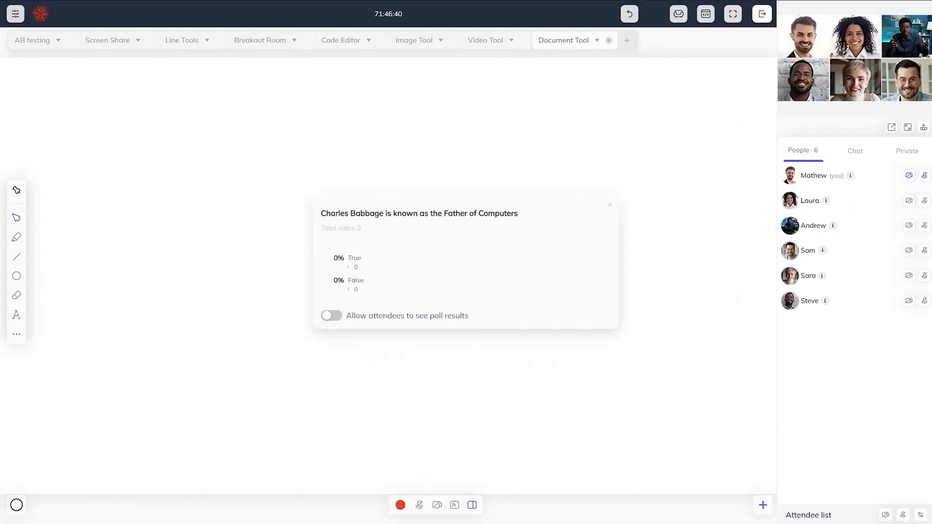
click(330, 315)
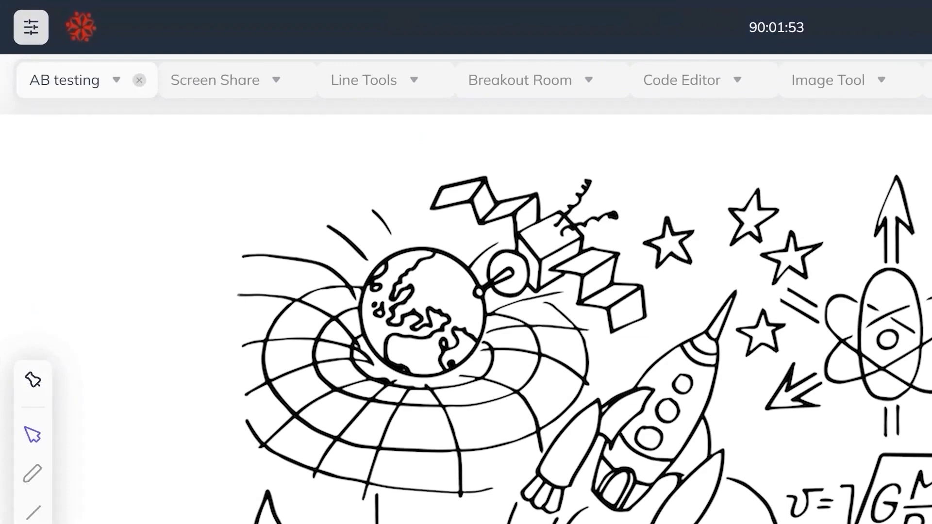
Close the AB testing board and add a new blank Board 8.
click(65, 80)
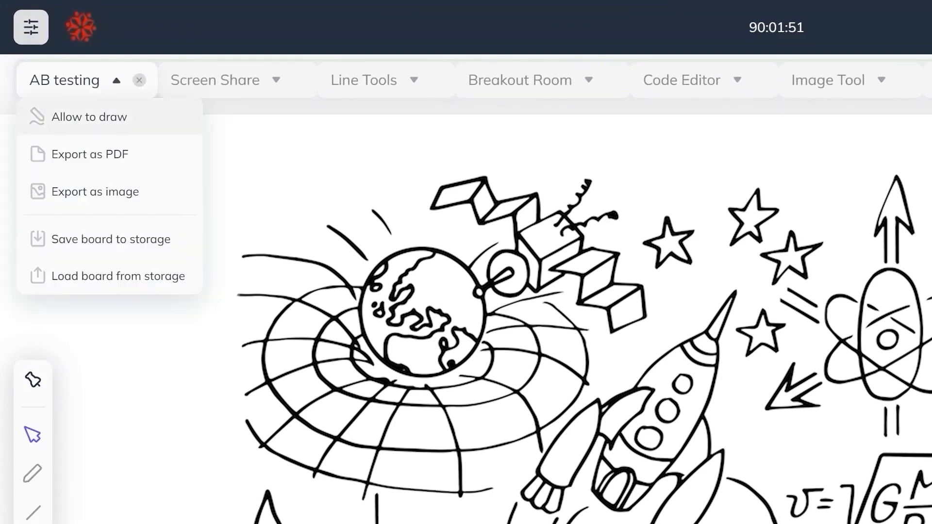
click(64, 79)
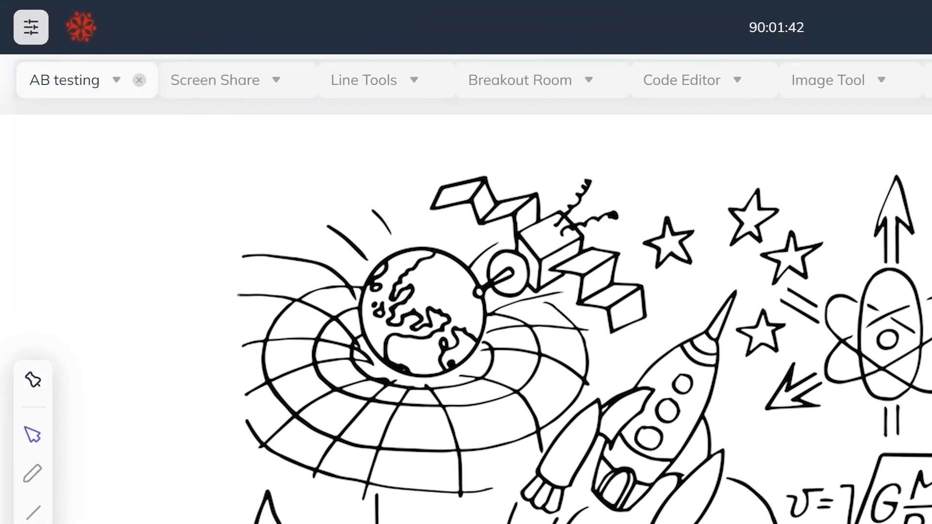
click(64, 80)
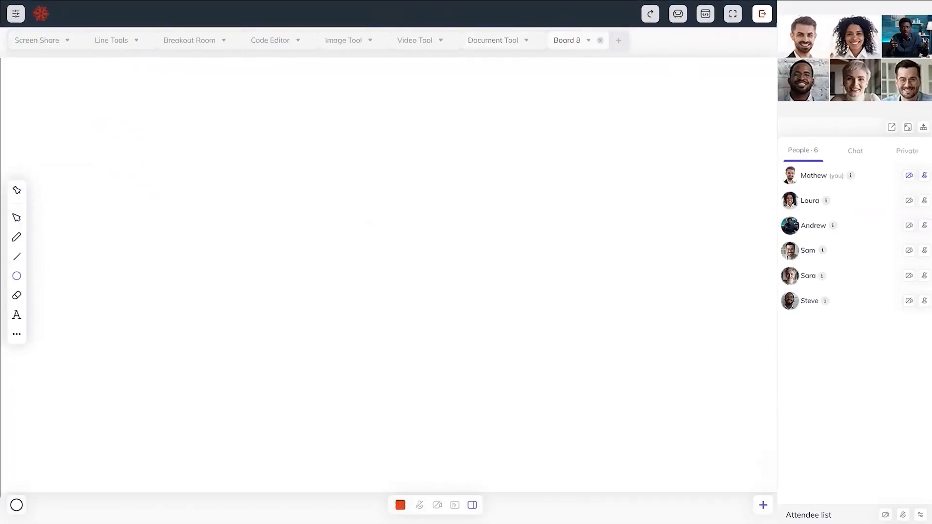
click(588, 41)
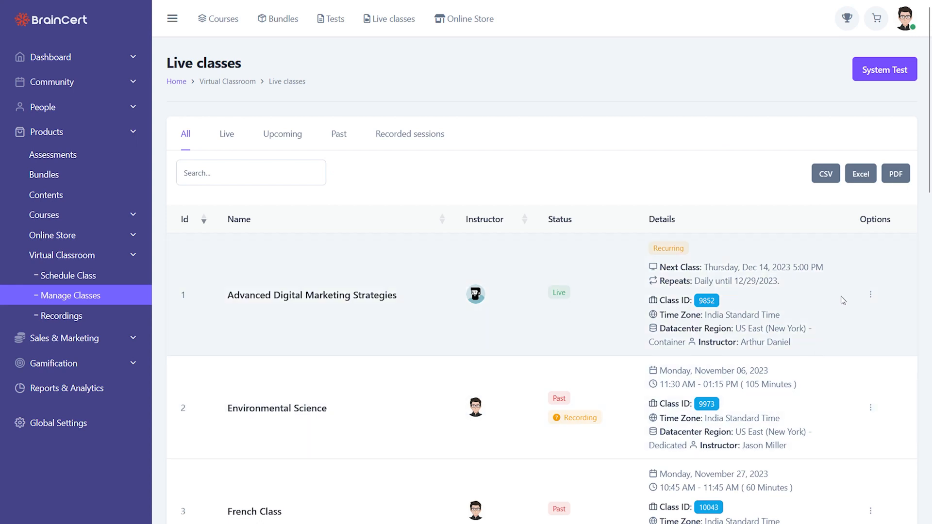
click(870, 294)
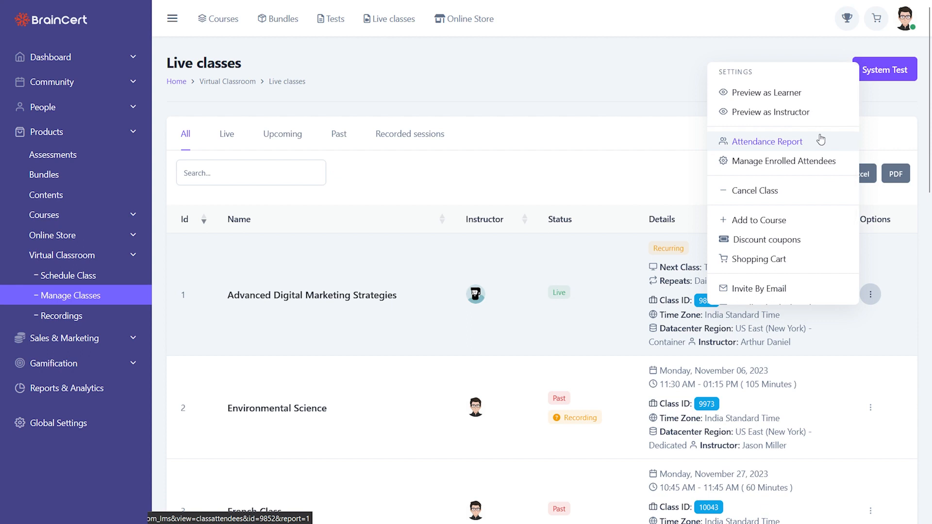
mouse_move(783, 160)
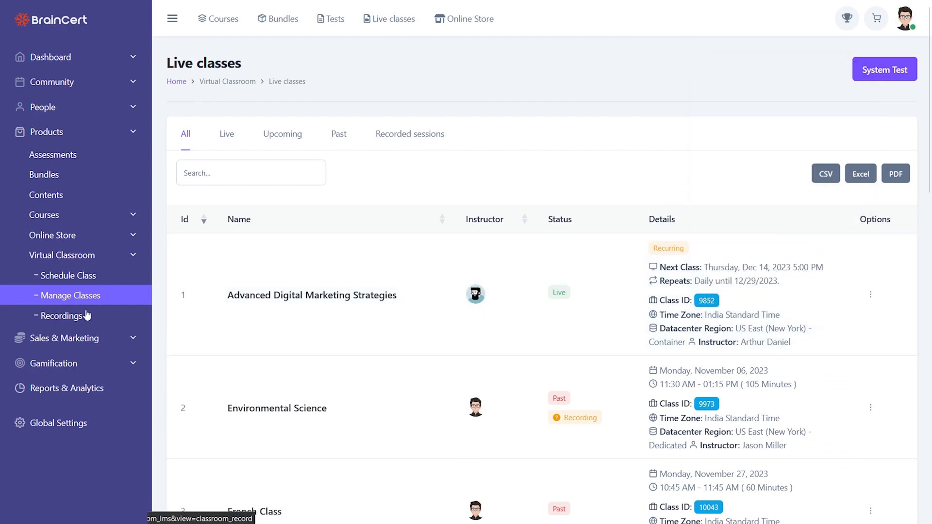
Open Recording 1 of the Environmental Science class from the Recordings page.
click(63, 315)
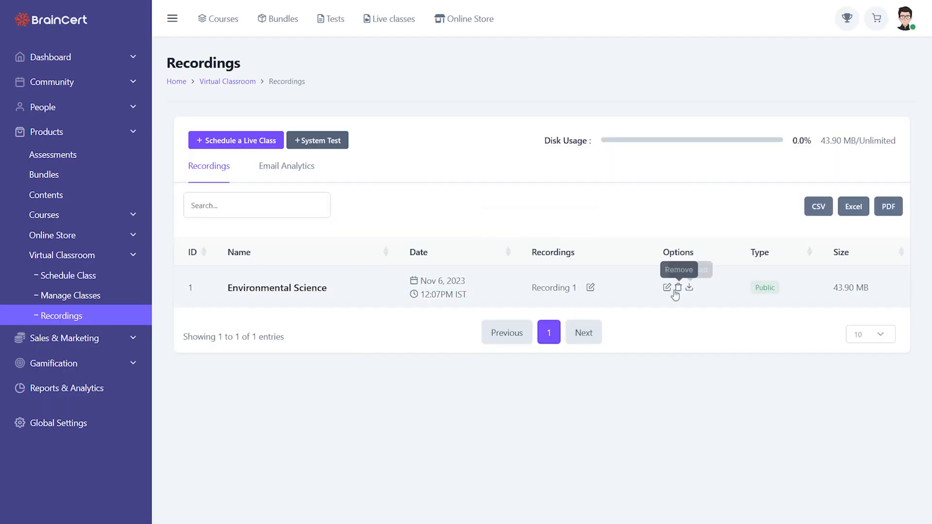
click(666, 287)
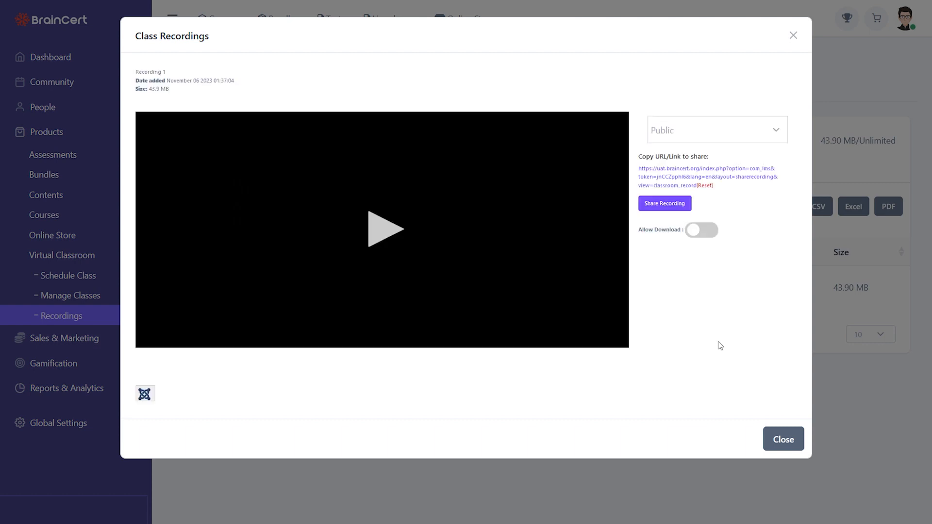
click(716, 129)
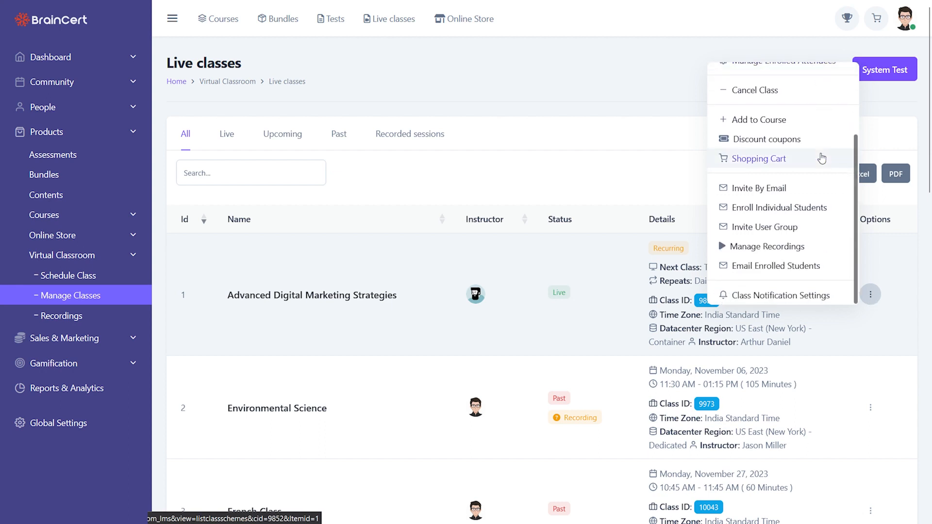
mouse_move(815, 176)
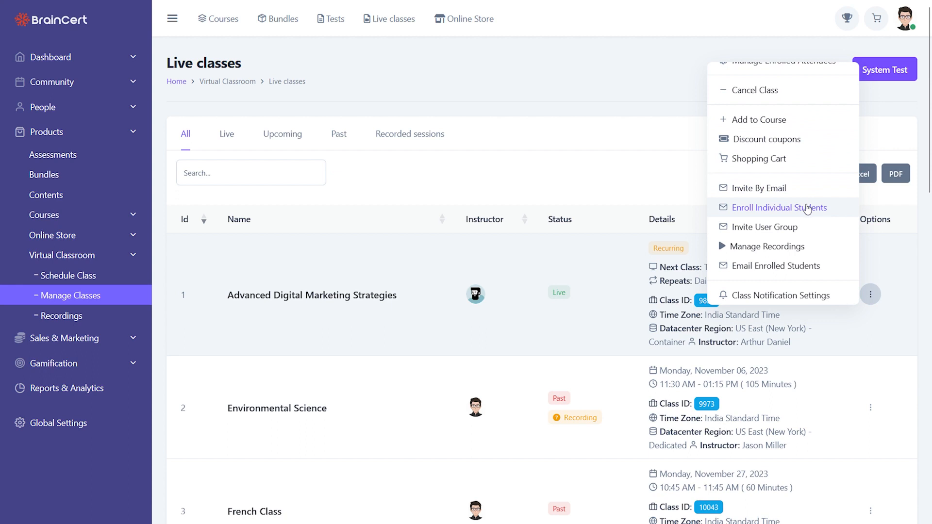
mouse_move(765, 227)
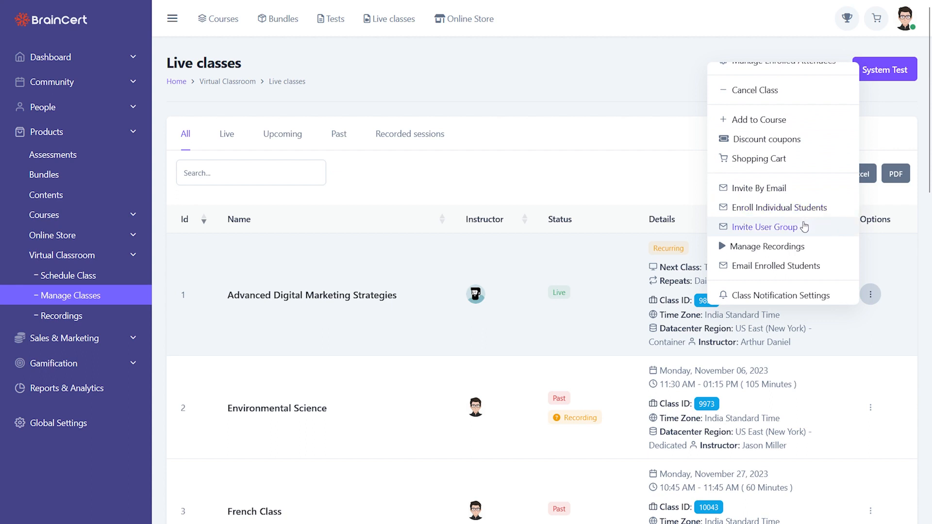
mouse_move(801, 234)
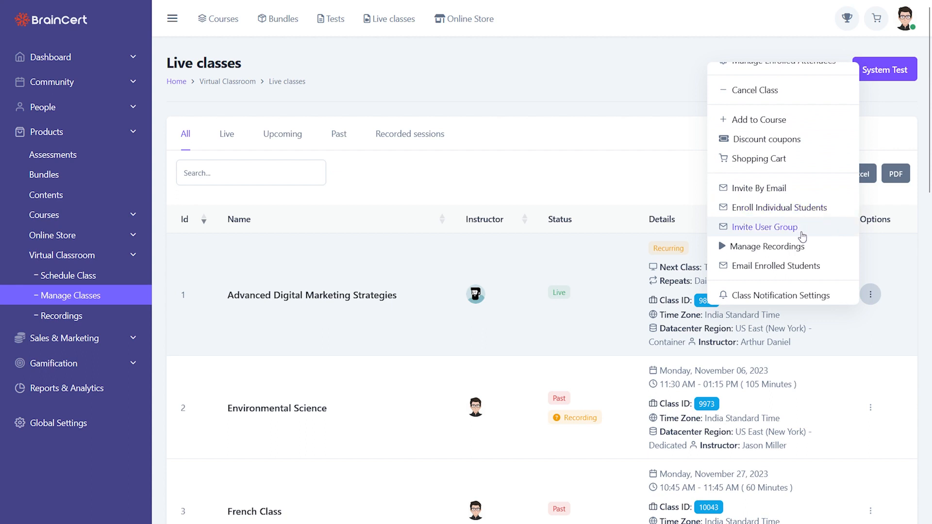